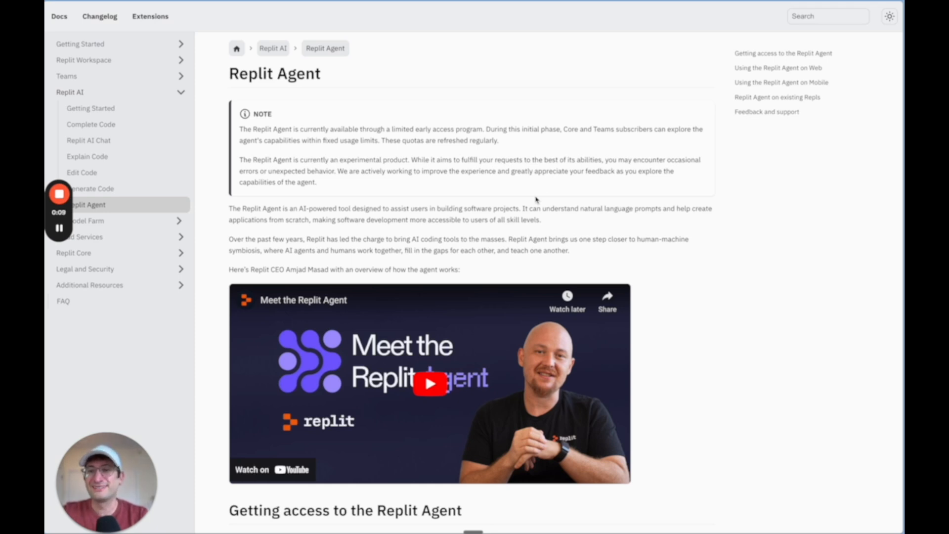
mouse_move(586, 232)
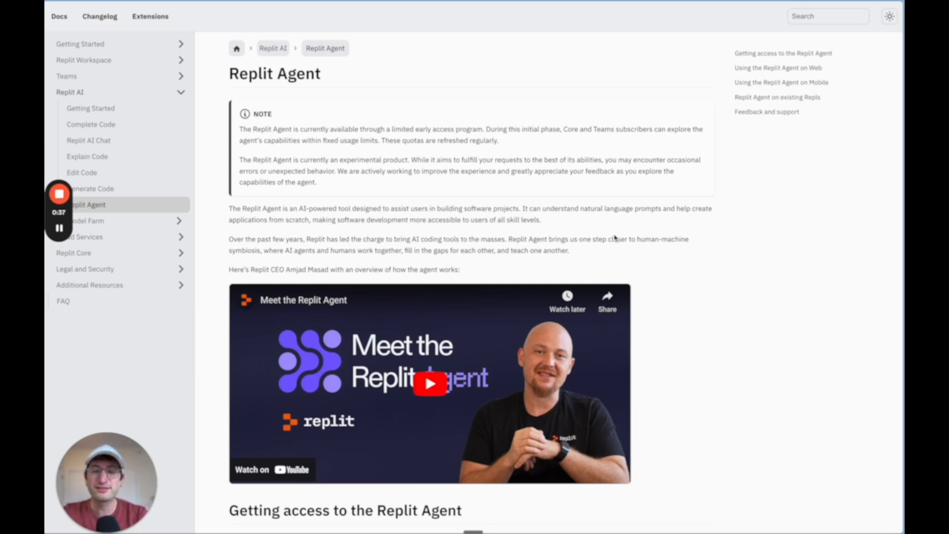
scroll(down, 3)
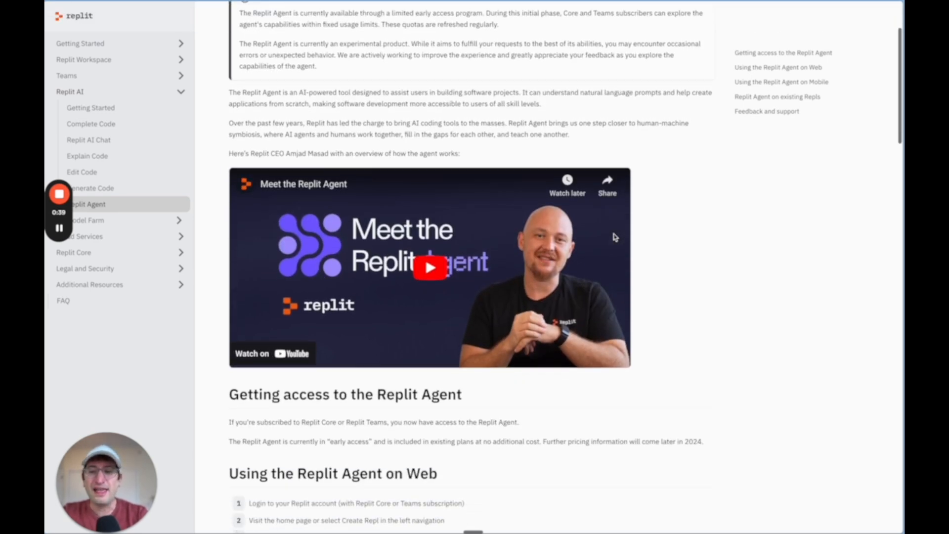
scroll(down, 3)
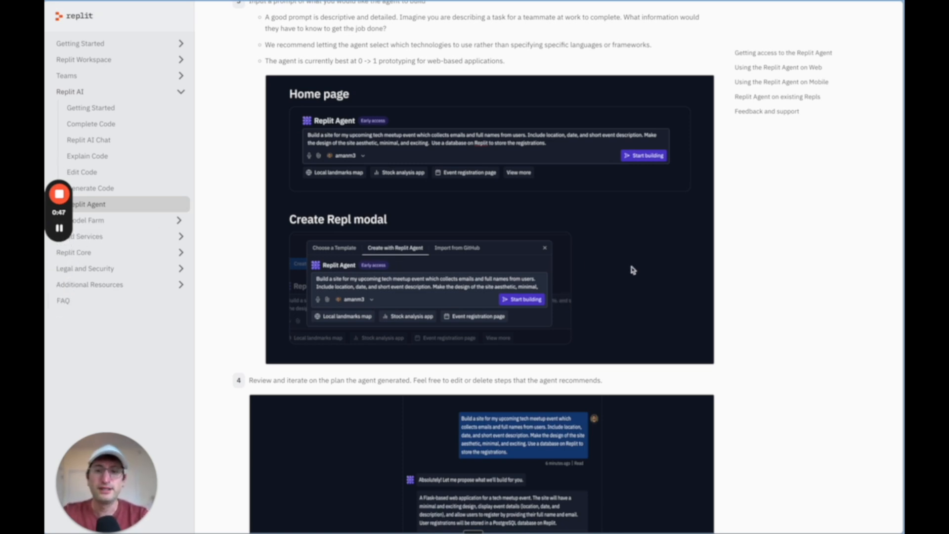
mouse_move(783, 261)
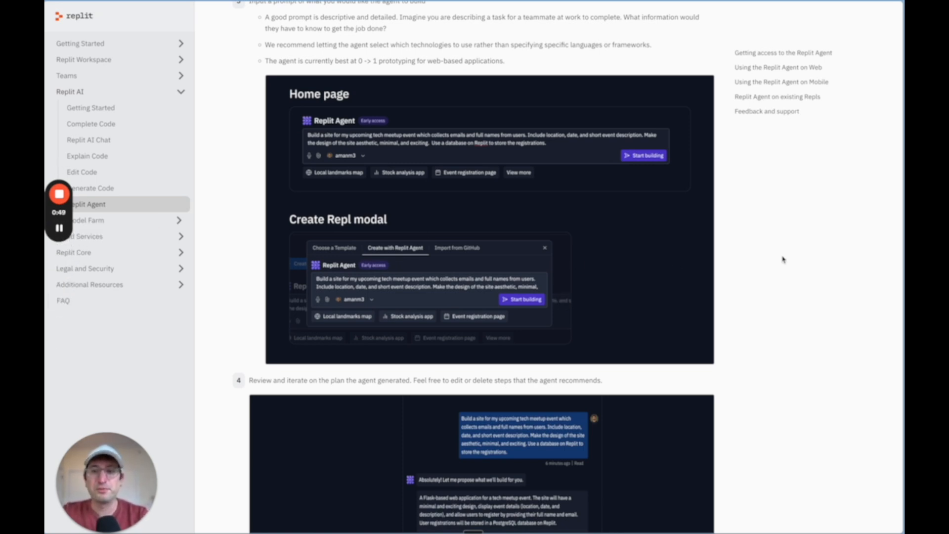
scroll(down, 3)
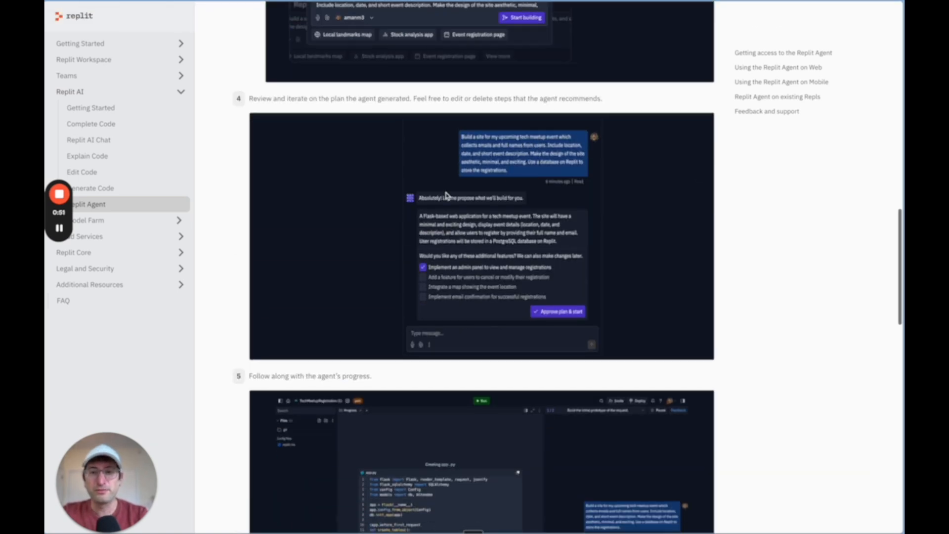
mouse_move(534, 249)
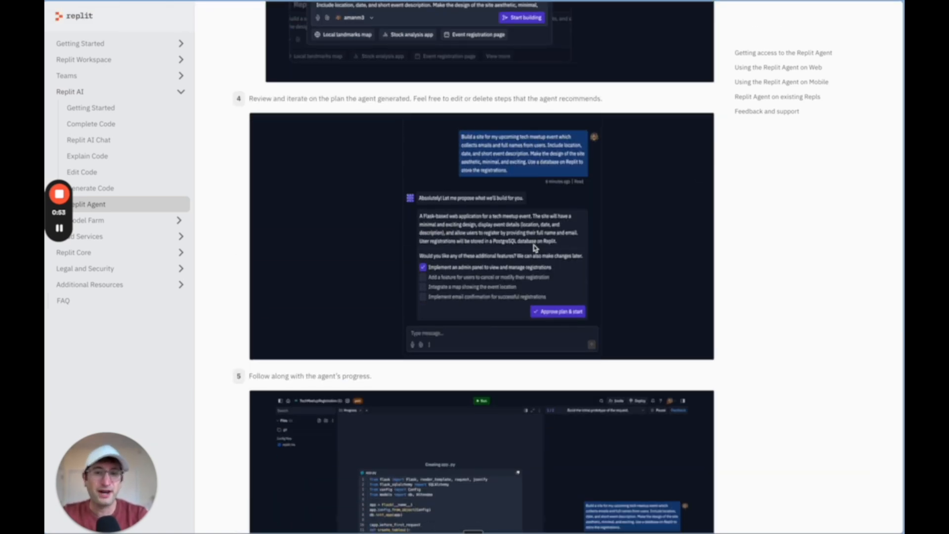
mouse_move(529, 262)
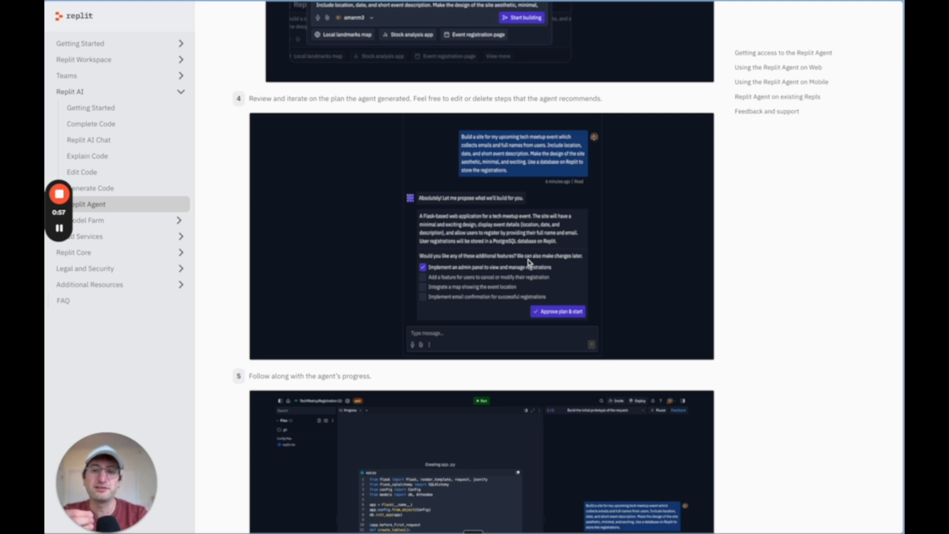
scroll(down, 3)
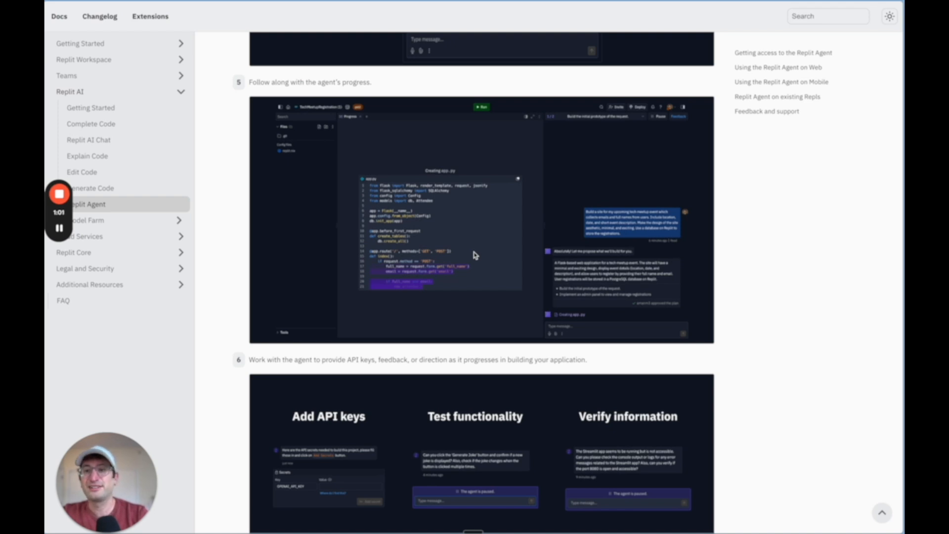
scroll(down, 3)
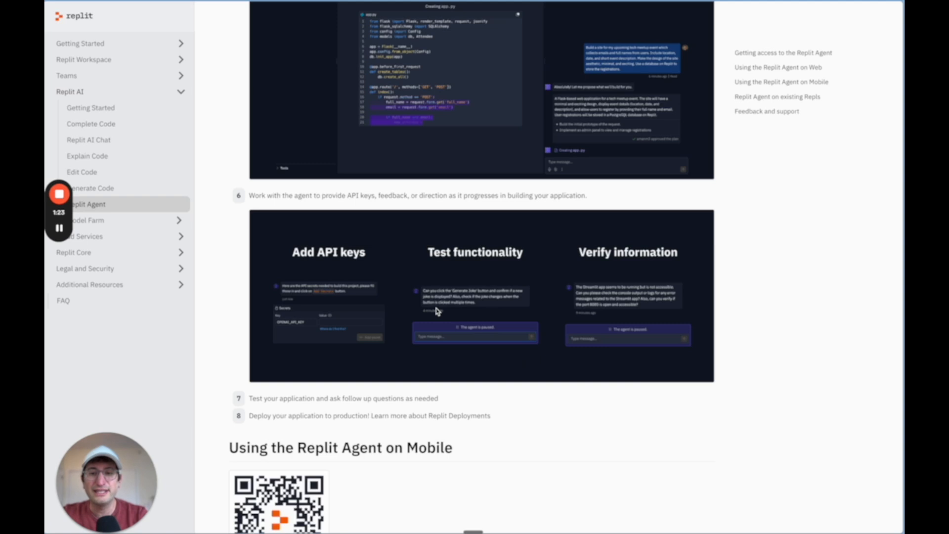
mouse_move(414, 316)
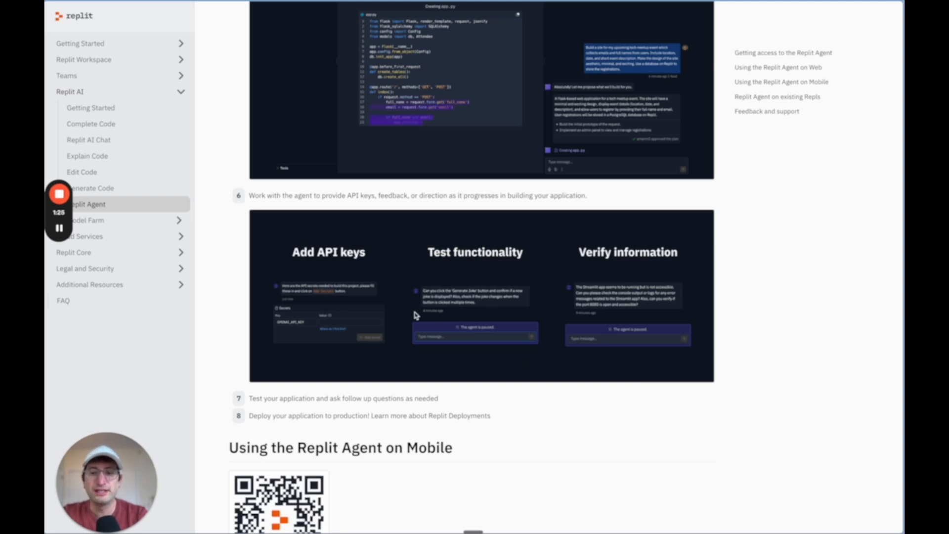
scroll(down, 3)
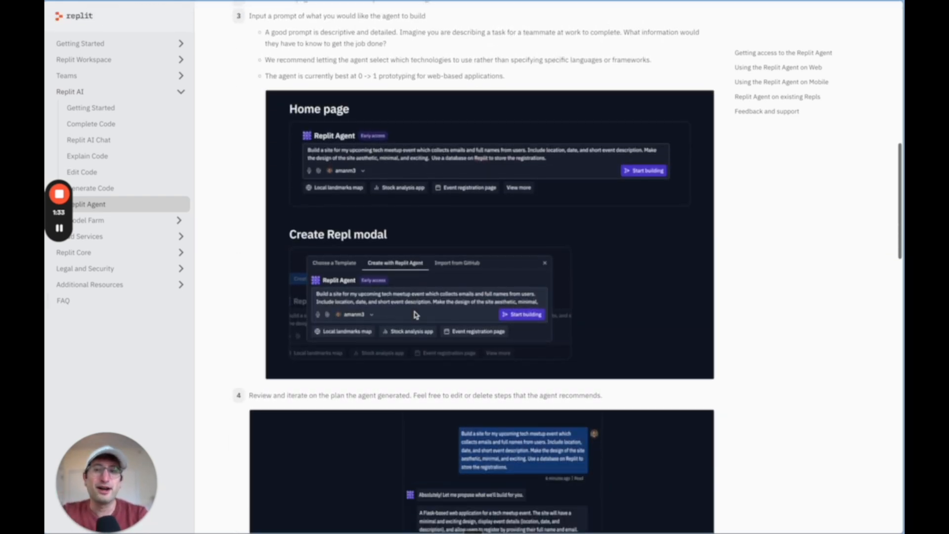
scroll(down, 3)
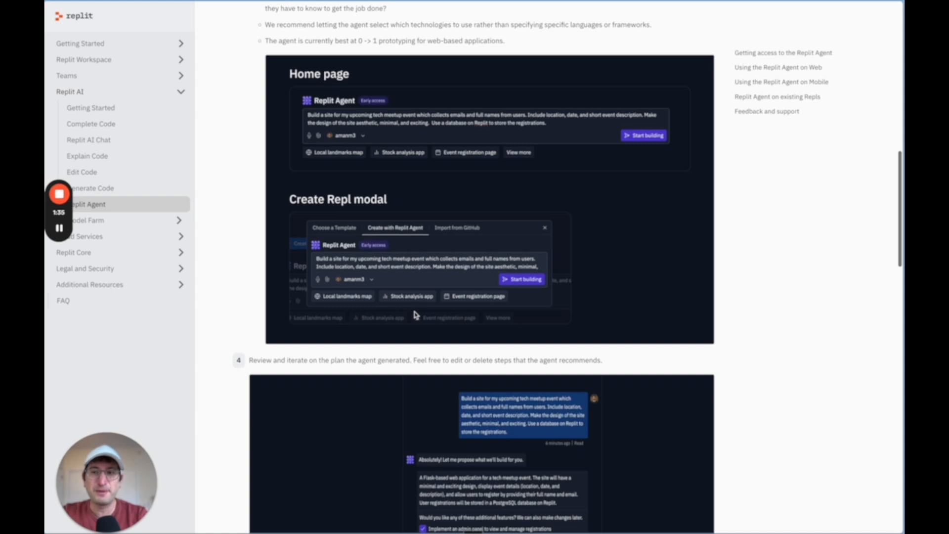
scroll(down, 3)
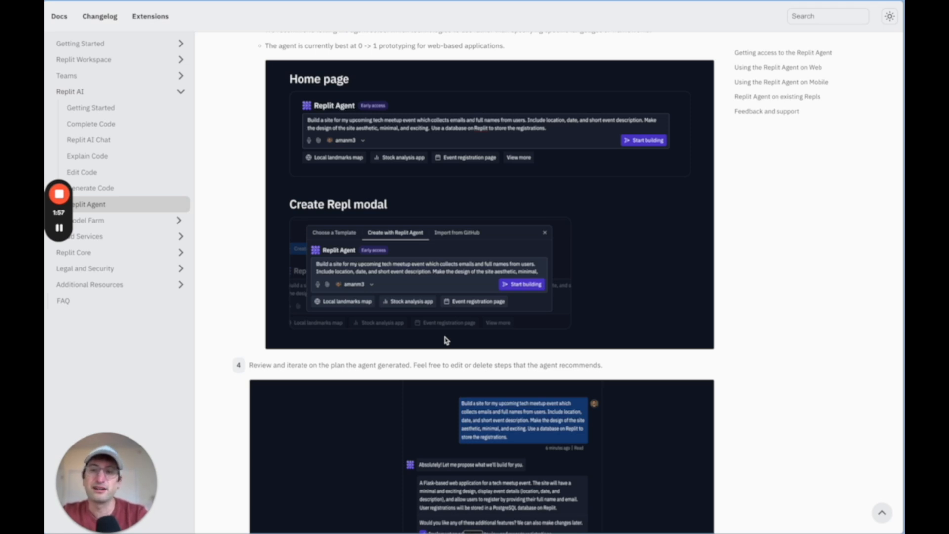
scroll(down, 3)
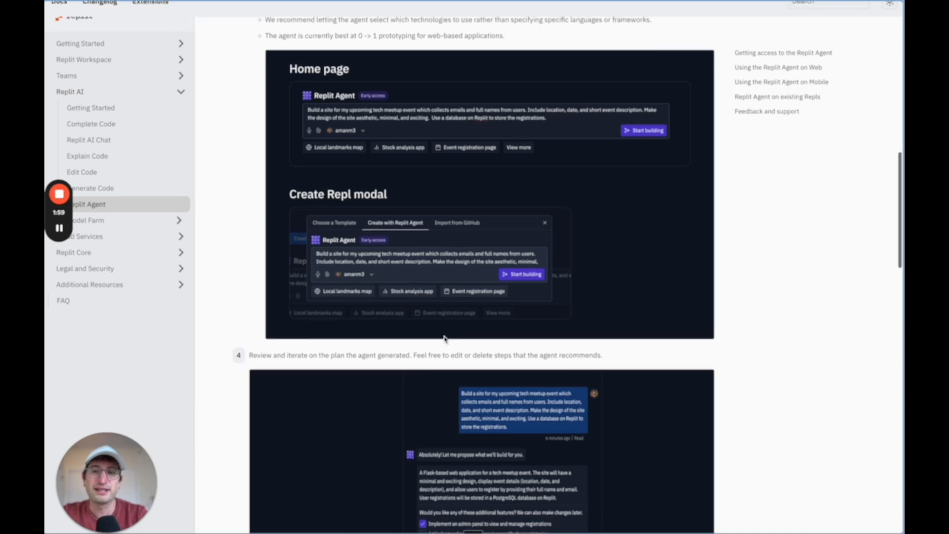
scroll(down, 3)
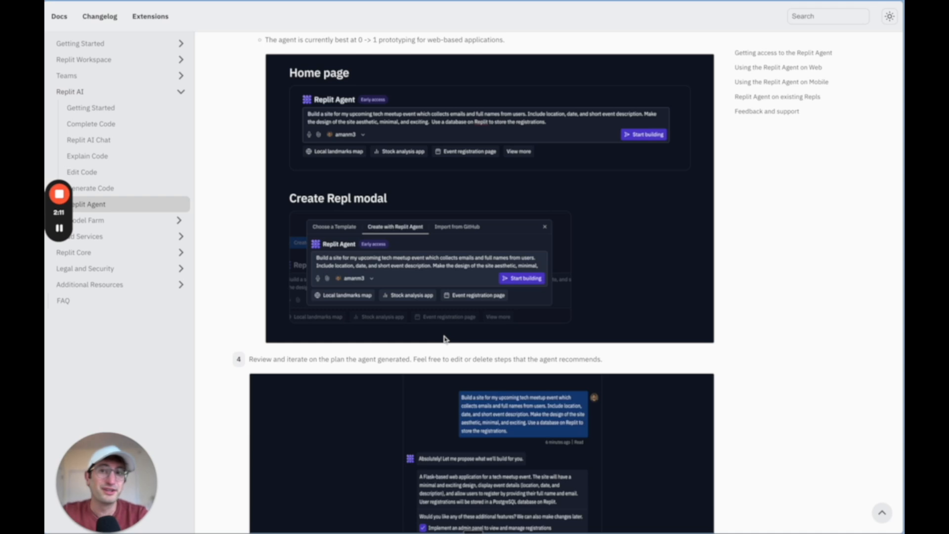
mouse_move(523, 331)
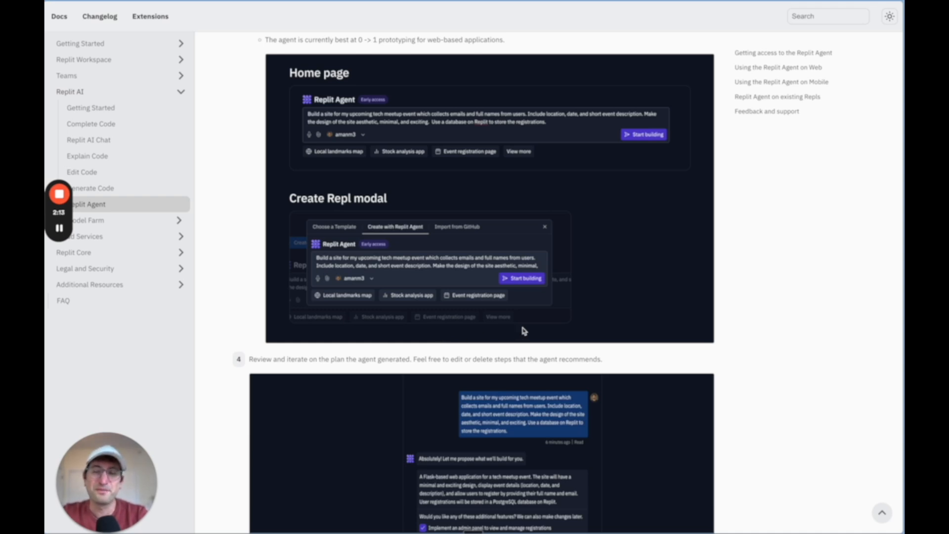
mouse_move(580, 329)
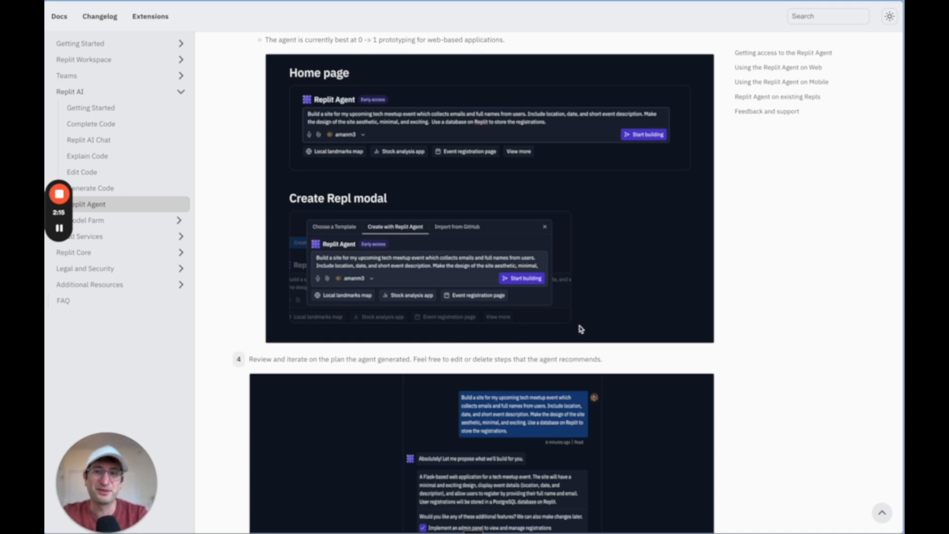
mouse_move(768, 323)
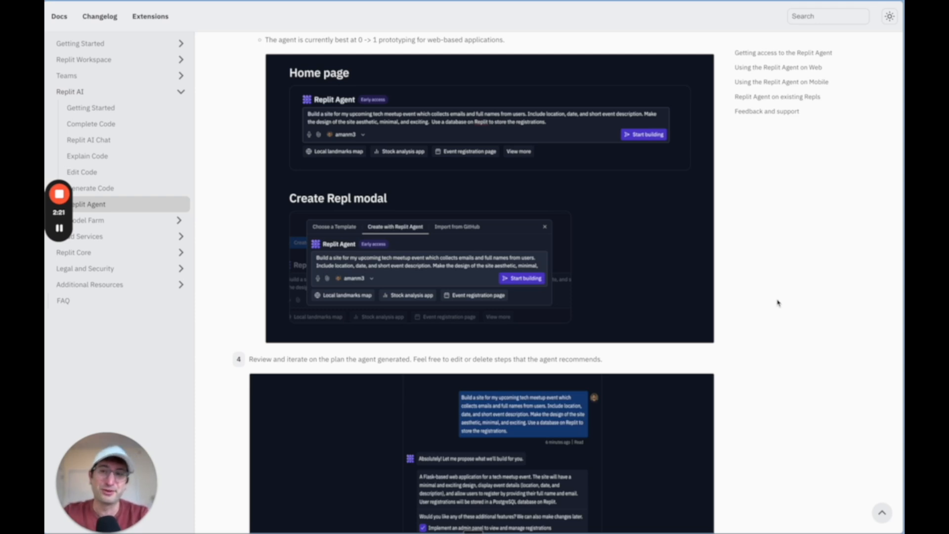
mouse_move(746, 288)
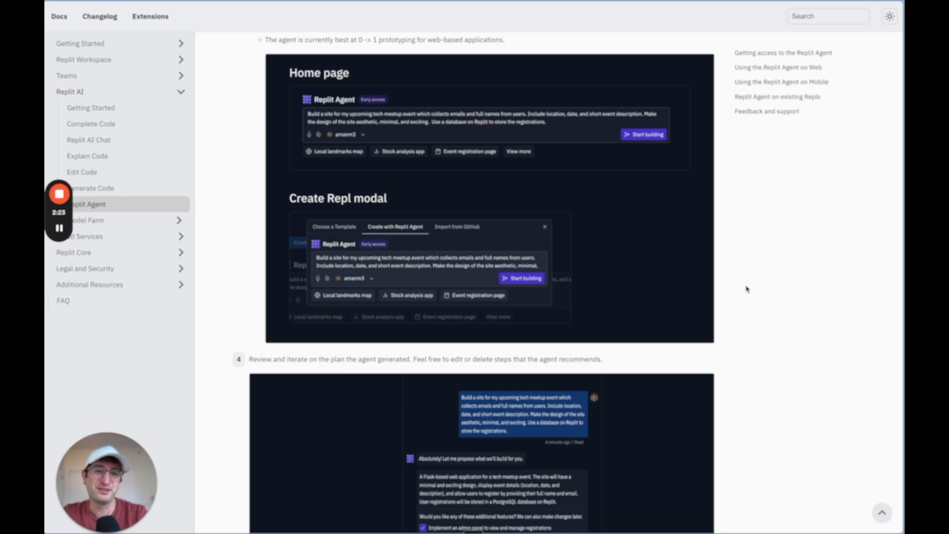
mouse_move(781, 269)
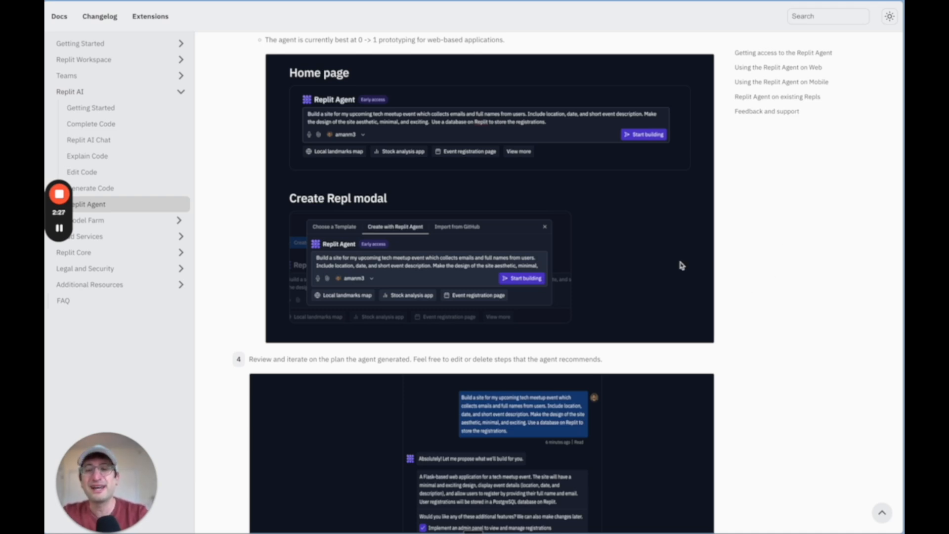
scroll(down, 3)
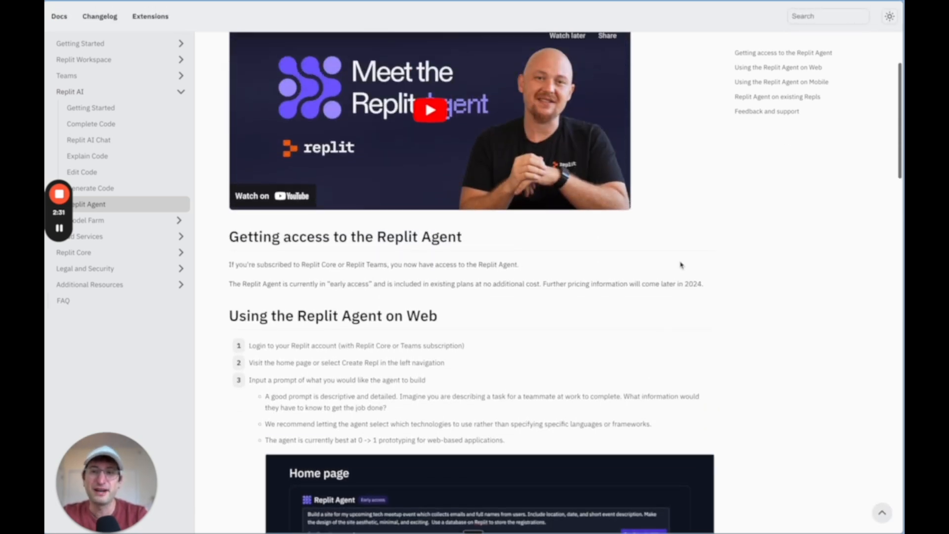
scroll(down, 3)
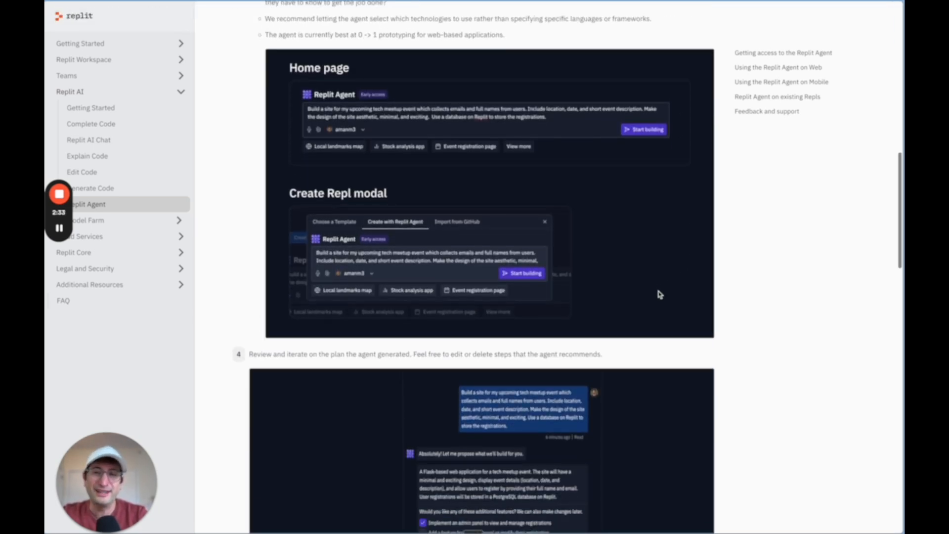
scroll(down, 3)
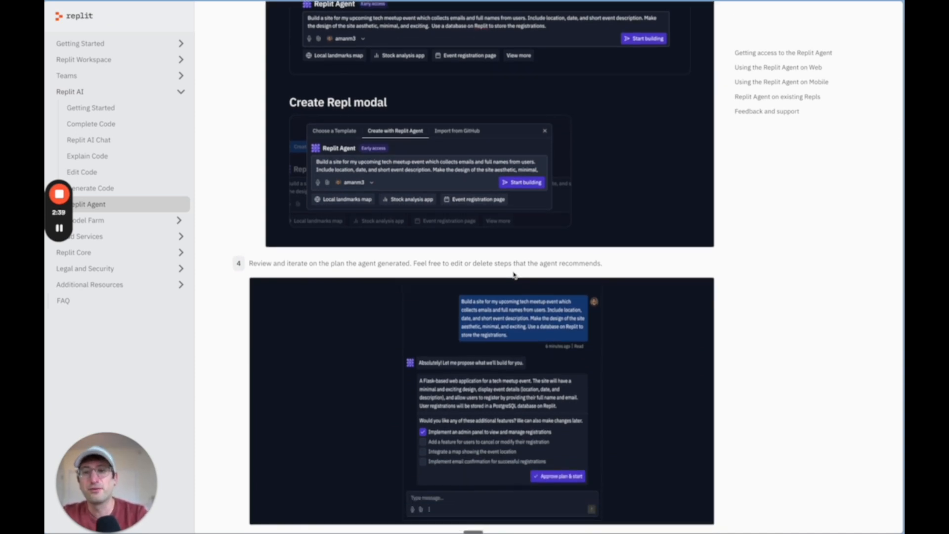
scroll(down, 3)
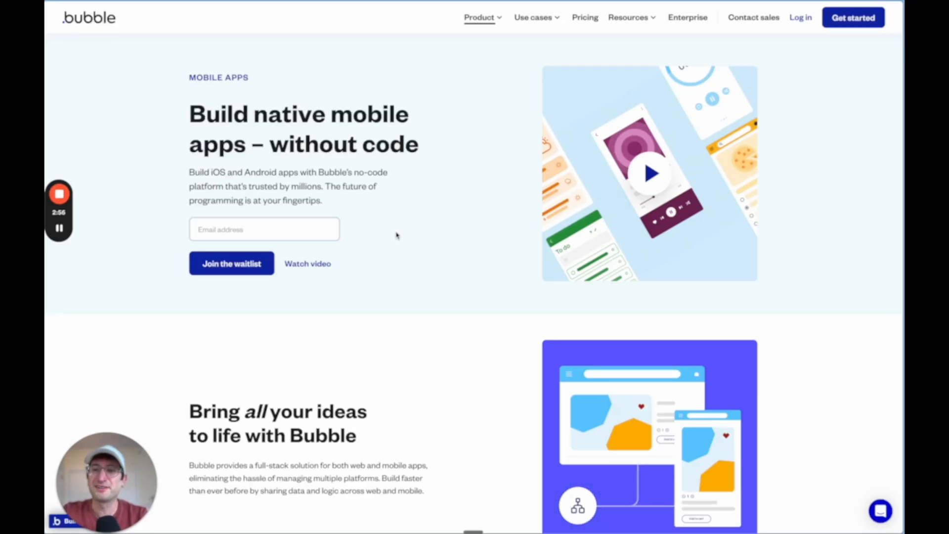
scroll(down, 3)
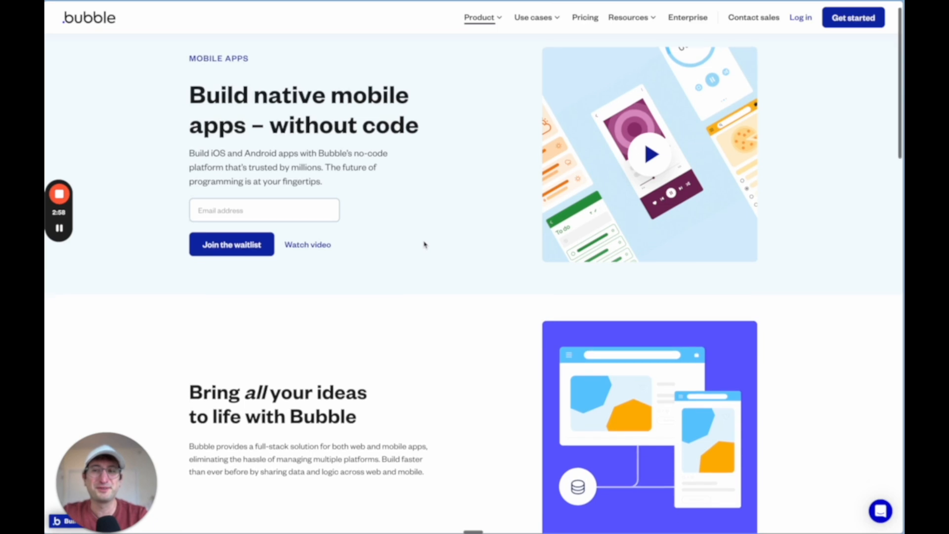
scroll(down, 3)
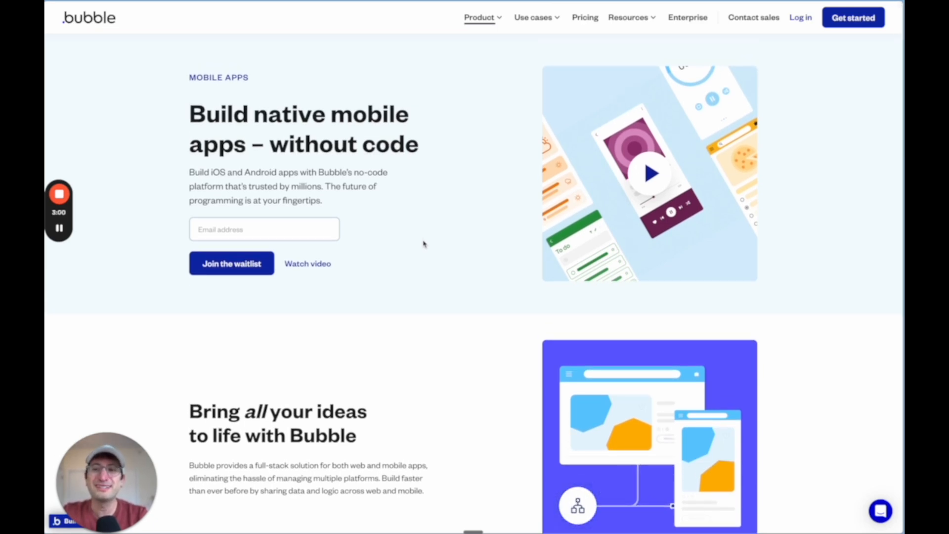
scroll(down, 3)
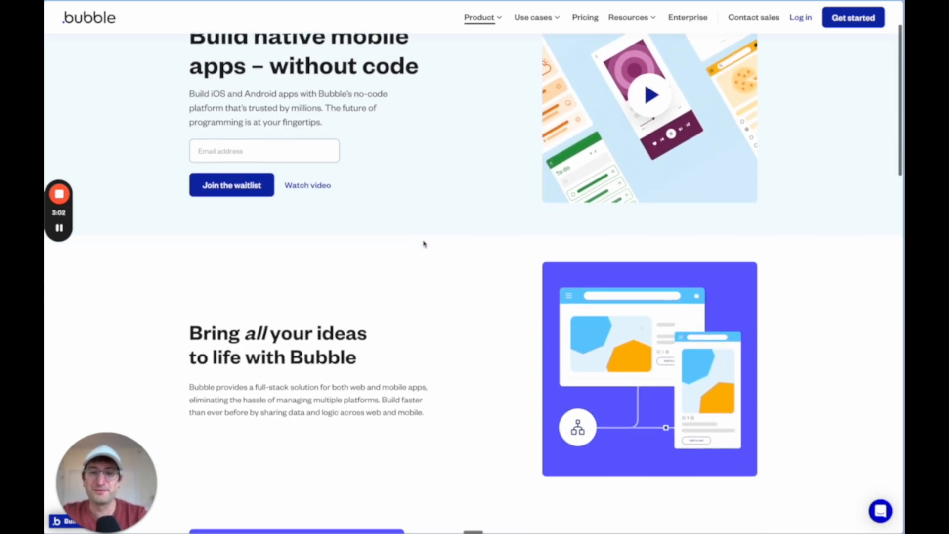
scroll(down, 3)
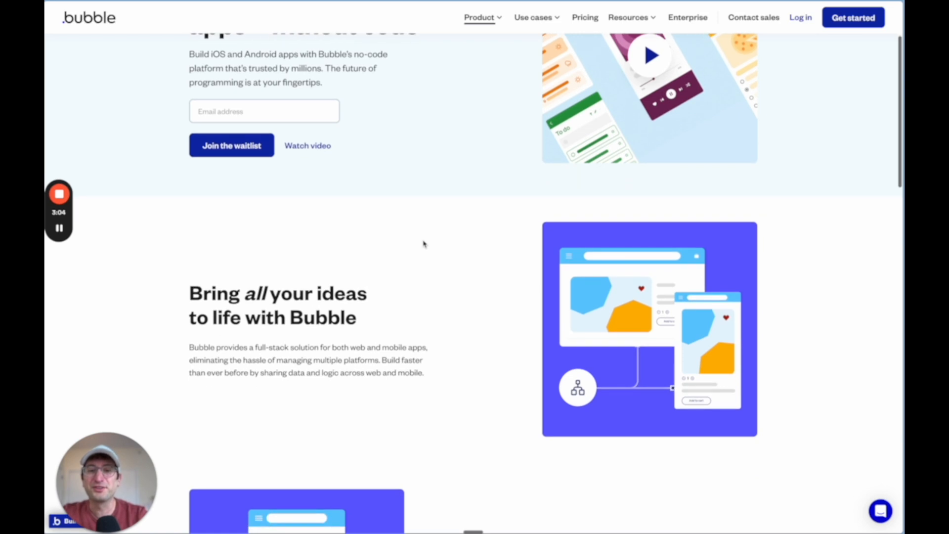
scroll(down, 3)
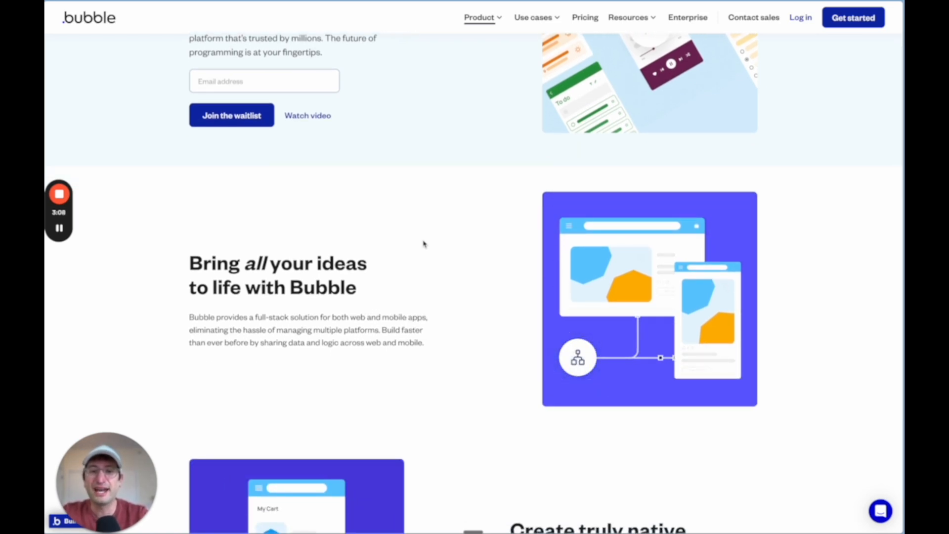
scroll(down, 3)
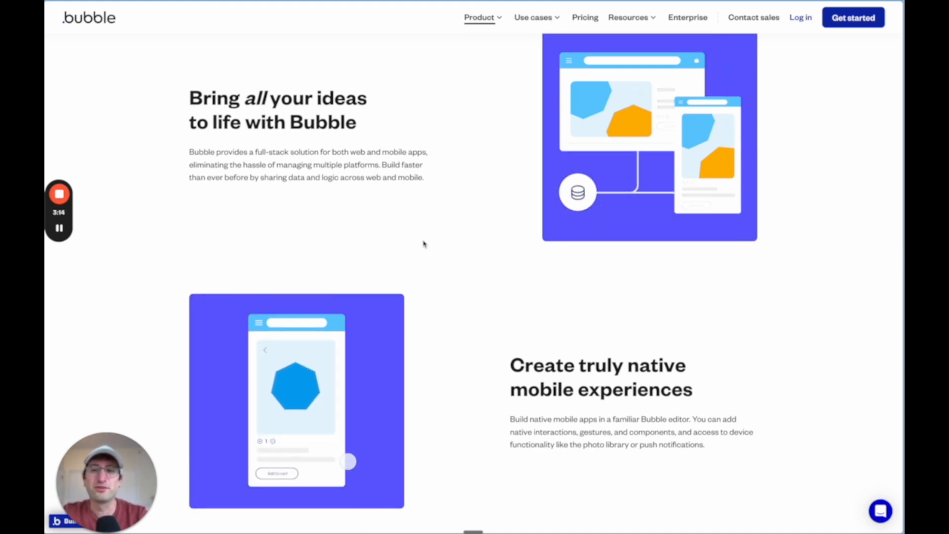
scroll(down, 3)
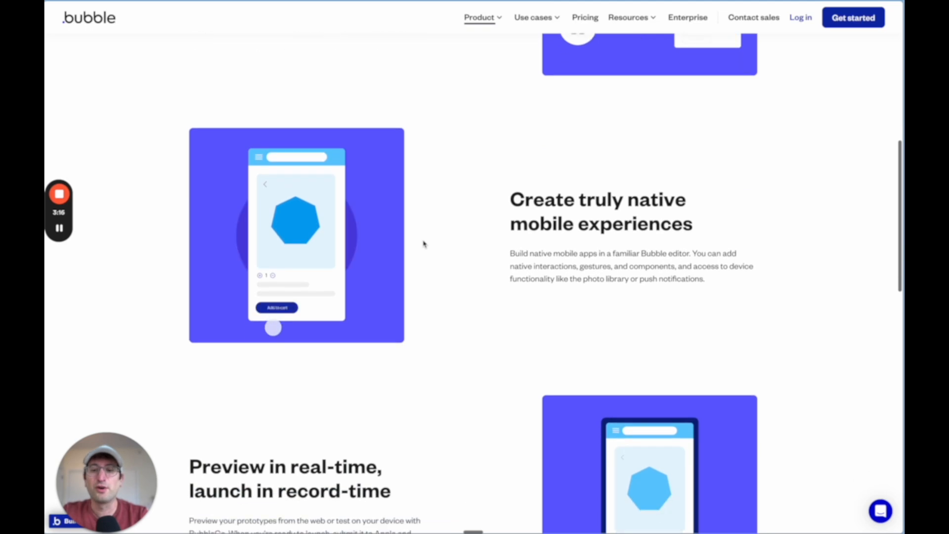
scroll(down, 3)
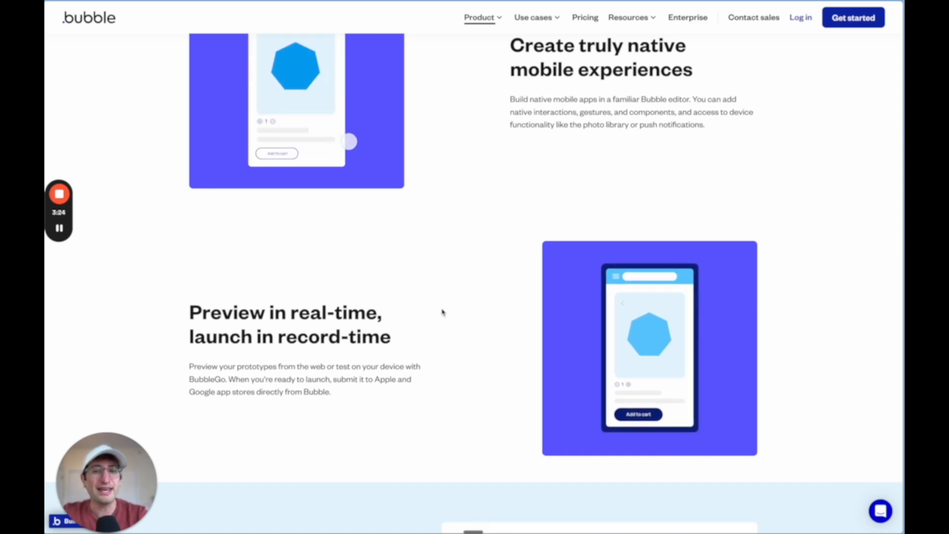
scroll(down, 3)
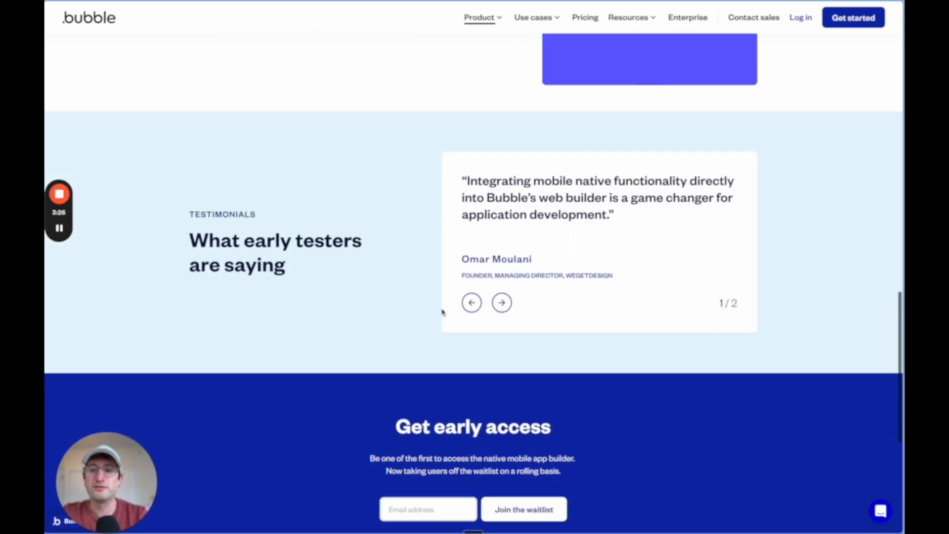
scroll(up, 3)
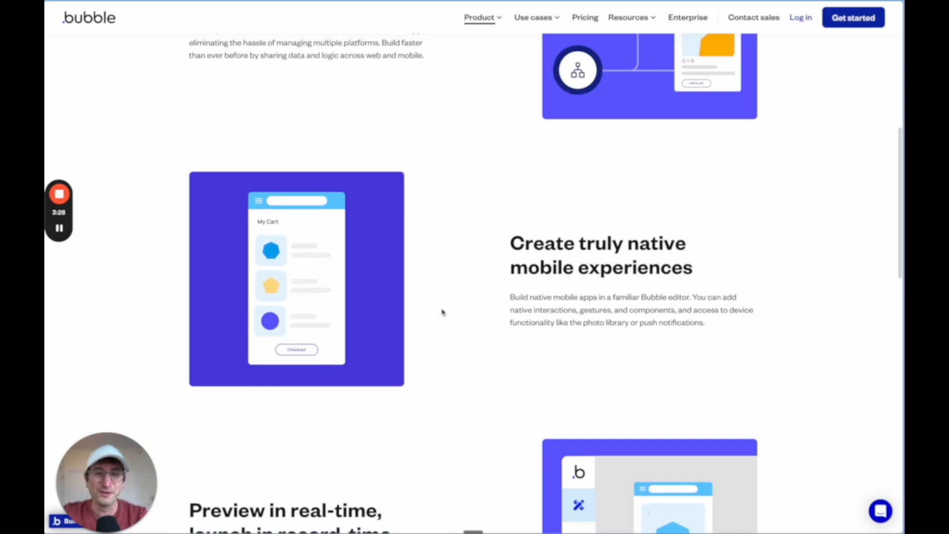
scroll(up, 3)
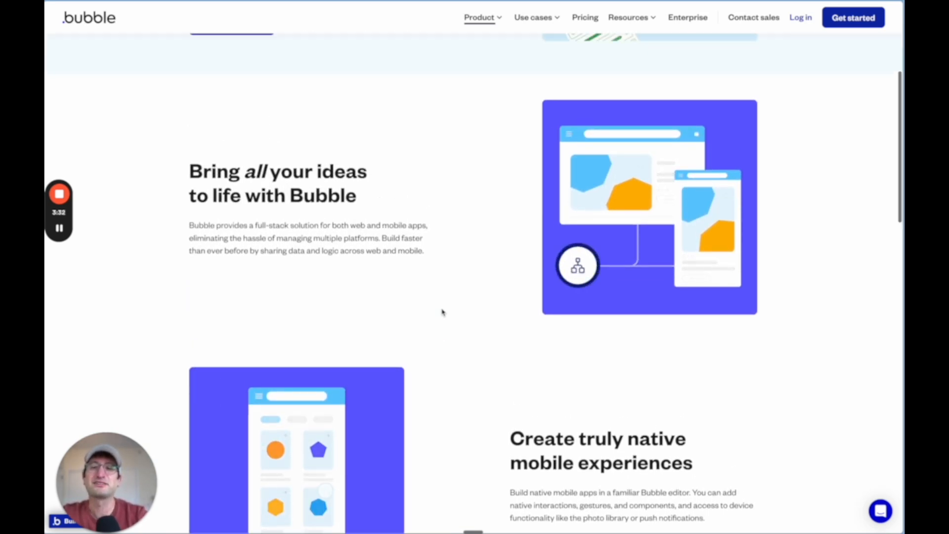
scroll(up, 3)
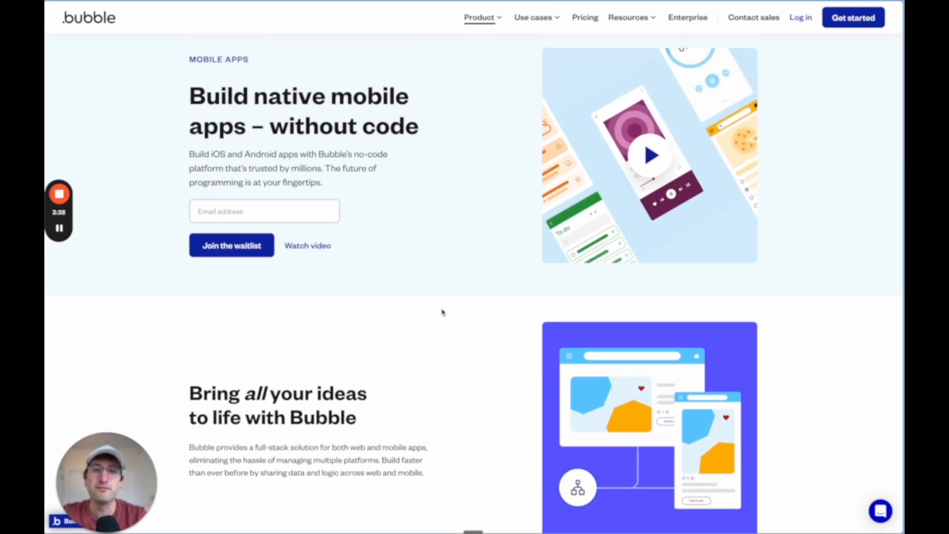
scroll(down, 3)
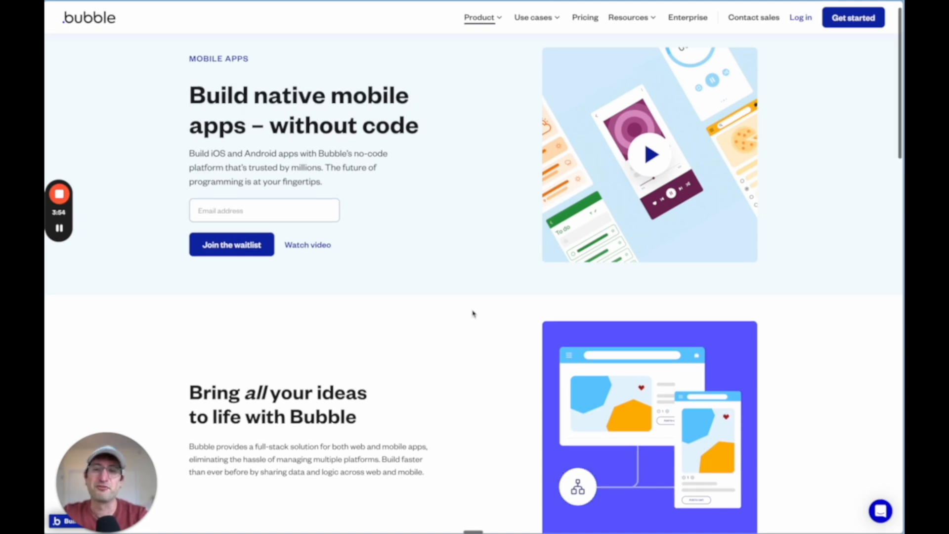
scroll(down, 3)
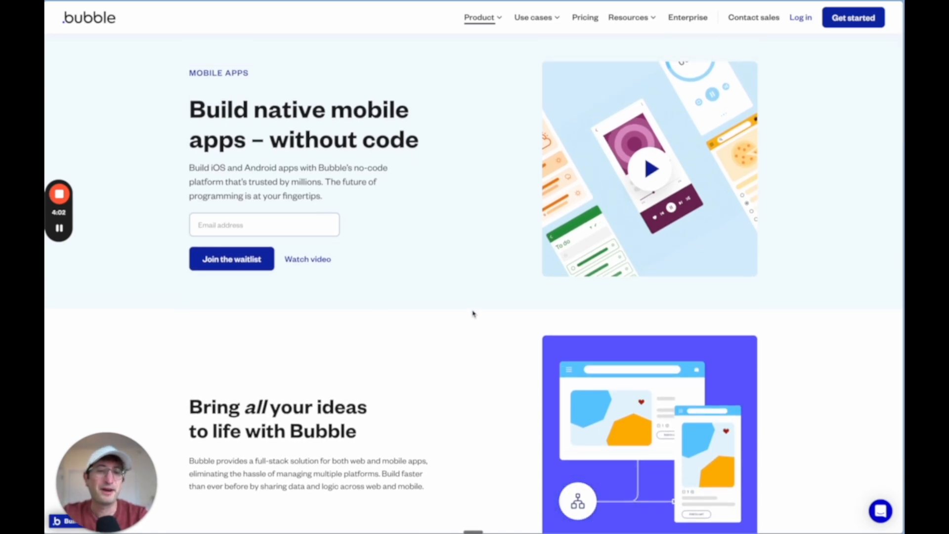
scroll(down, 3)
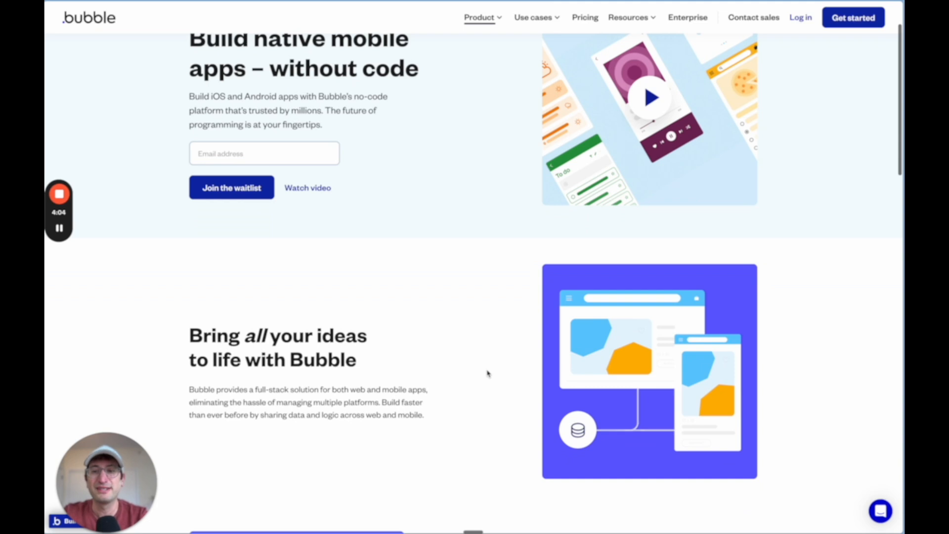
scroll(down, 3)
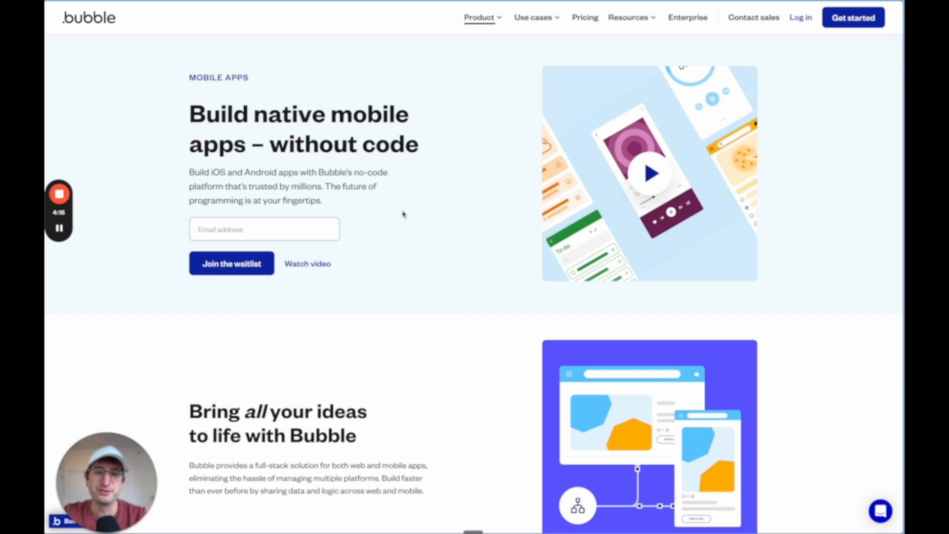
mouse_move(420, 247)
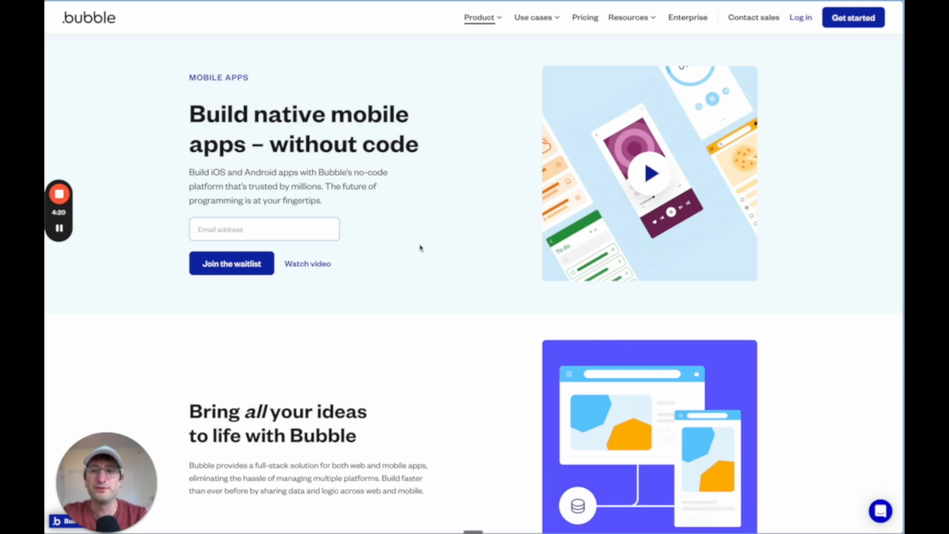
mouse_move(399, 299)
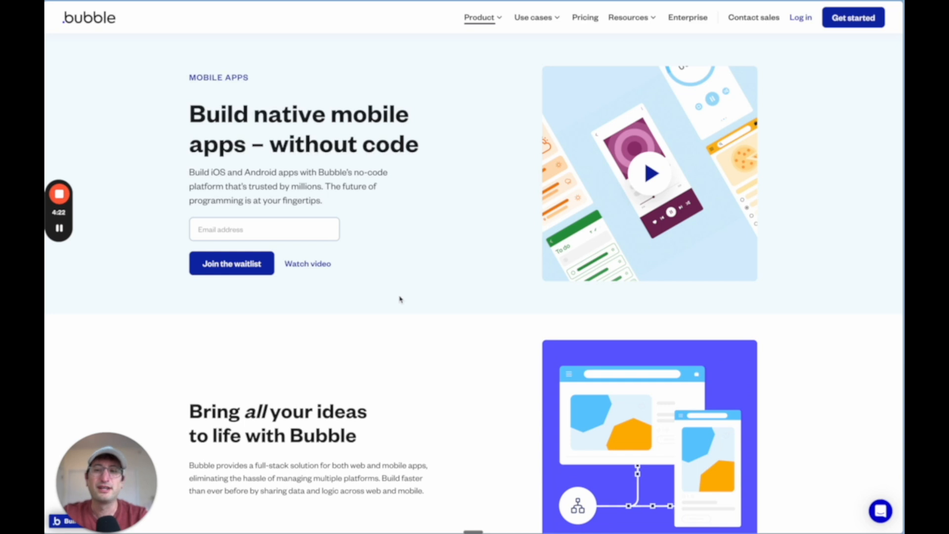